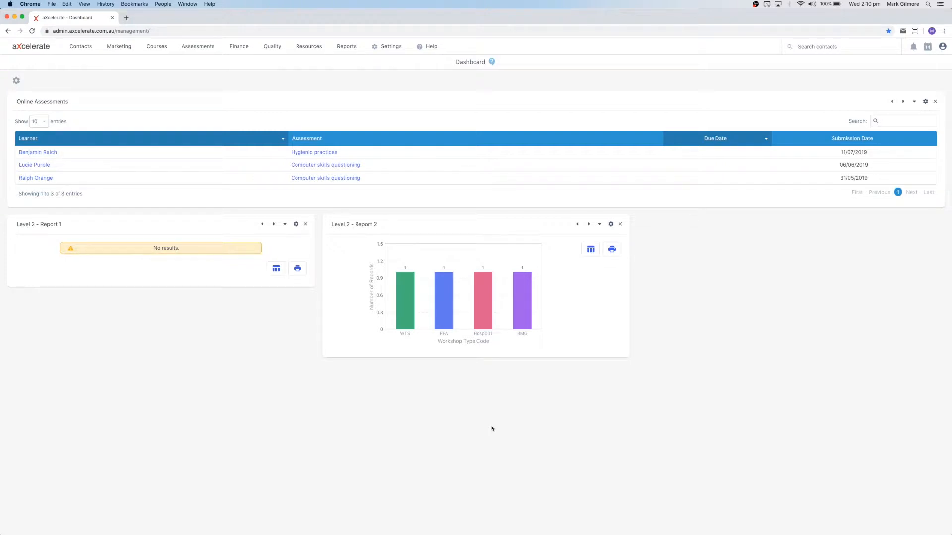
mouse_move(354, 360)
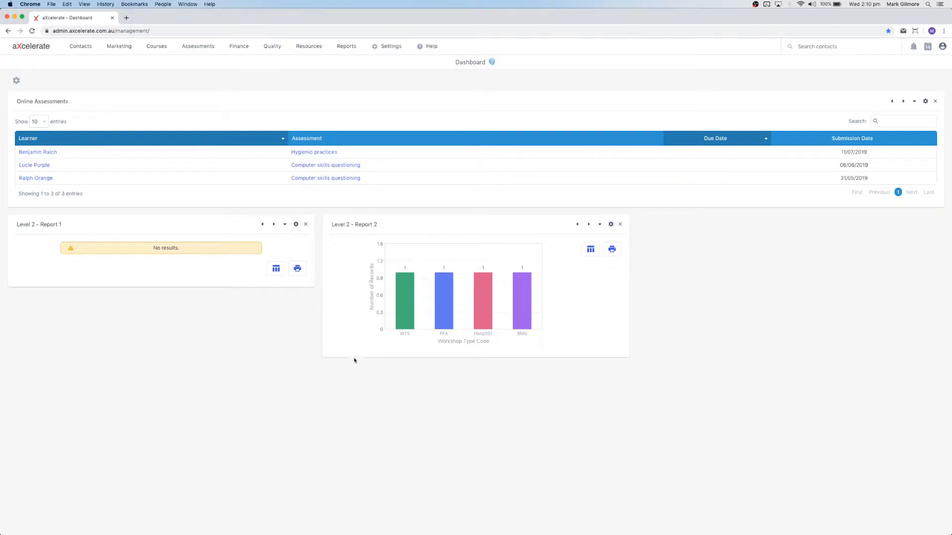
Open the Assessments menu in the dashboard's top navigation bar.
click(197, 46)
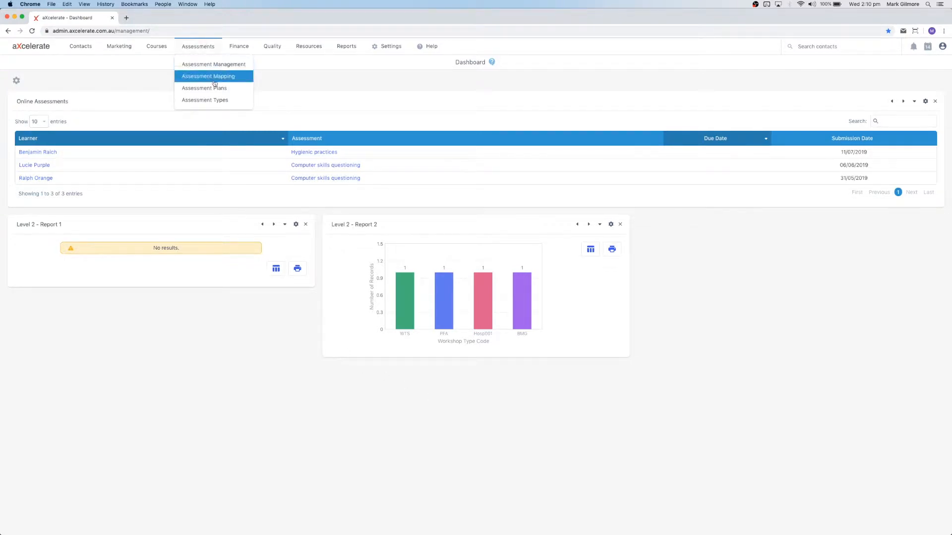
Go to the Assessment Types page listing the seven existing types.
click(205, 100)
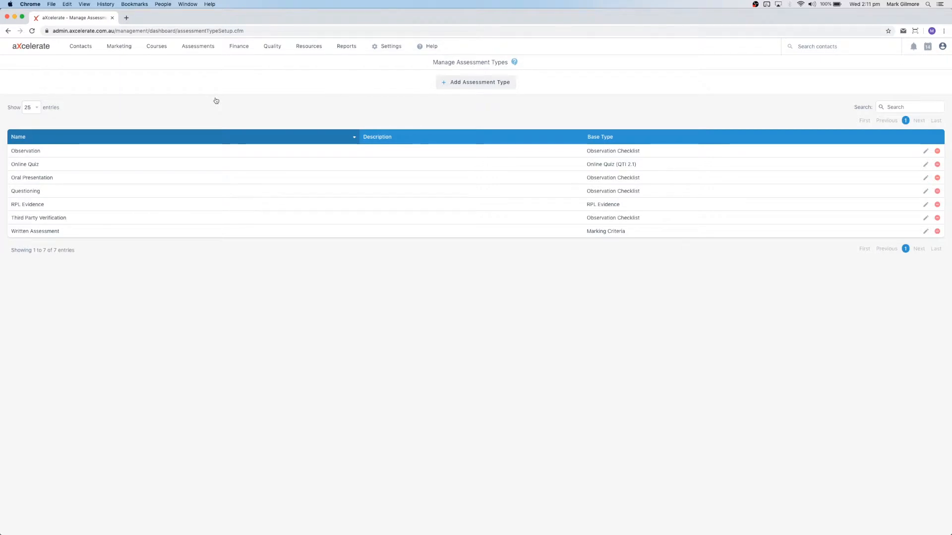
mouse_move(298, 172)
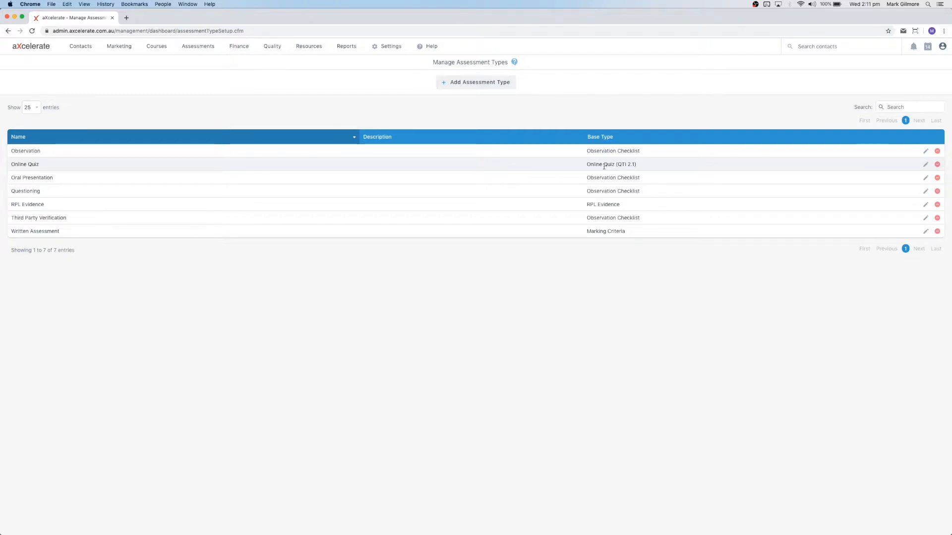
mouse_move(479, 82)
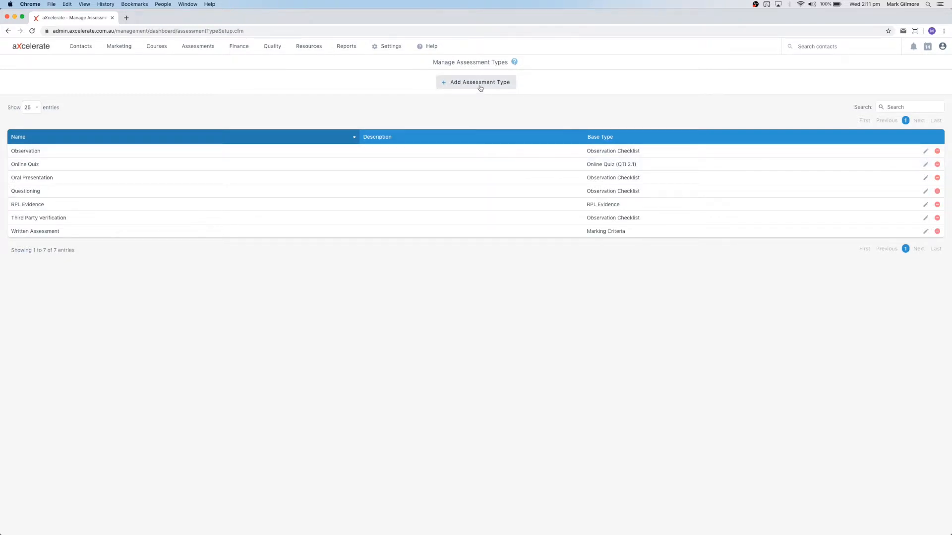
Add a new assessment type named 'Online Quiz (Build on Attempts)'.
click(475, 82)
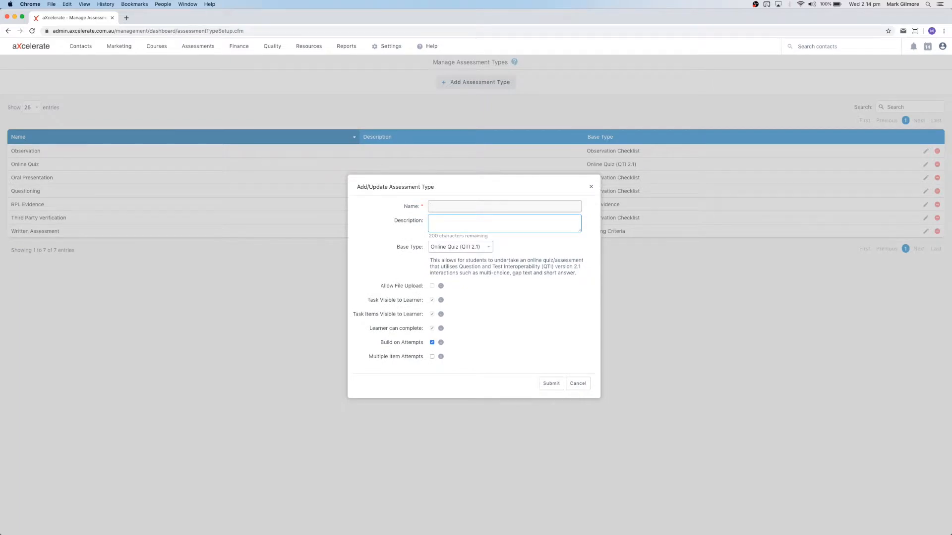
text(Online Quiz (Build on Attempts))
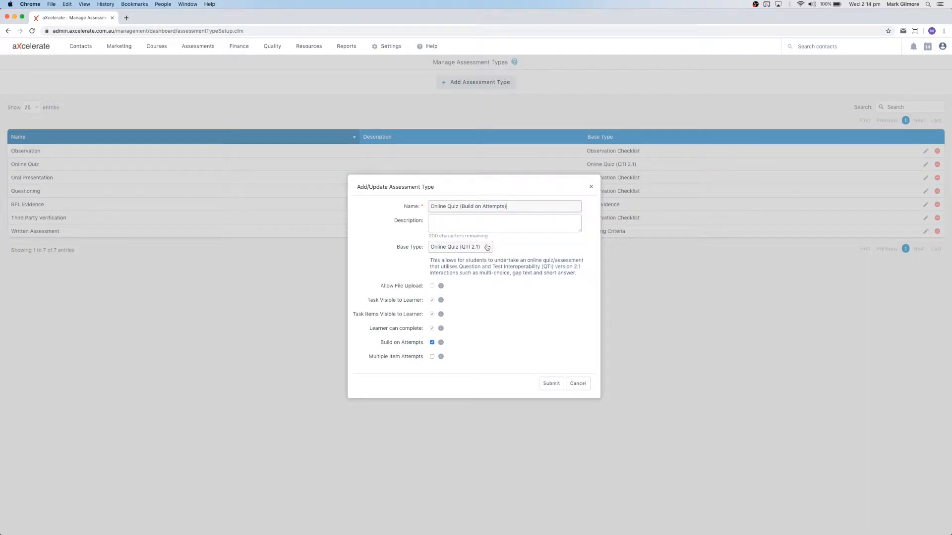
Change the new type's Base Type dropdown to Observation Checklist.
click(460, 246)
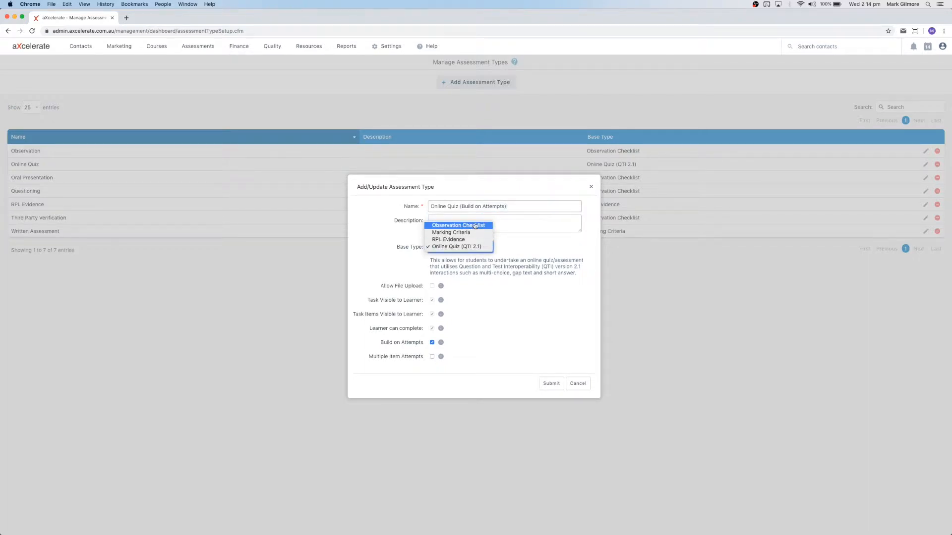
mouse_move(451, 233)
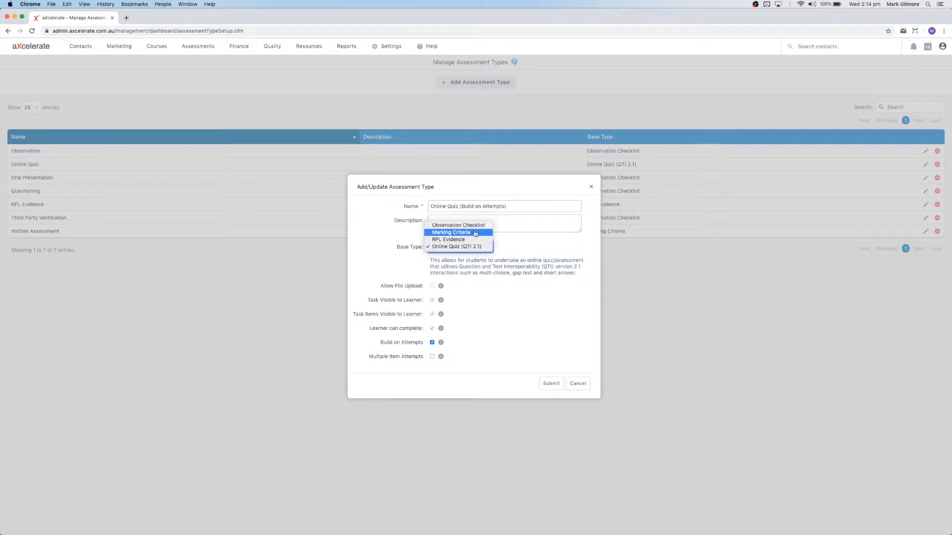
mouse_move(448, 239)
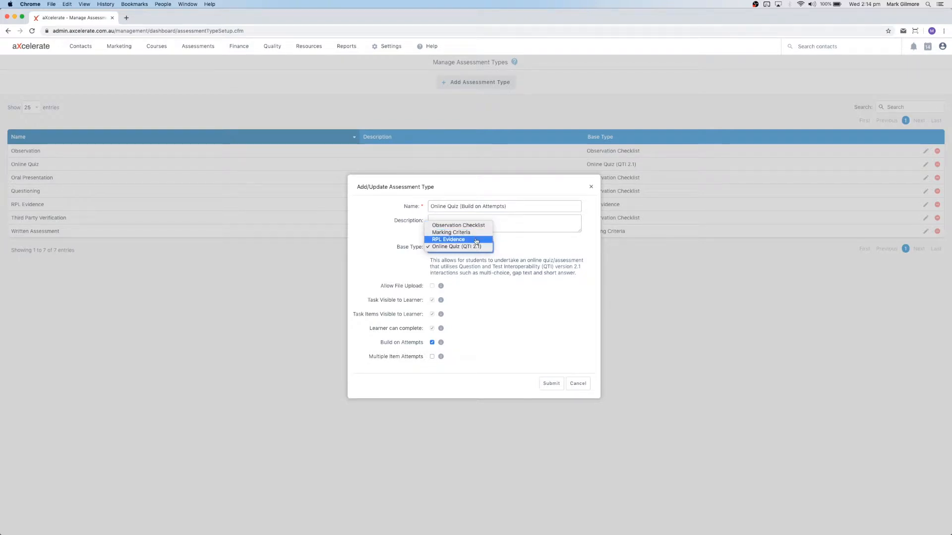
mouse_move(456, 246)
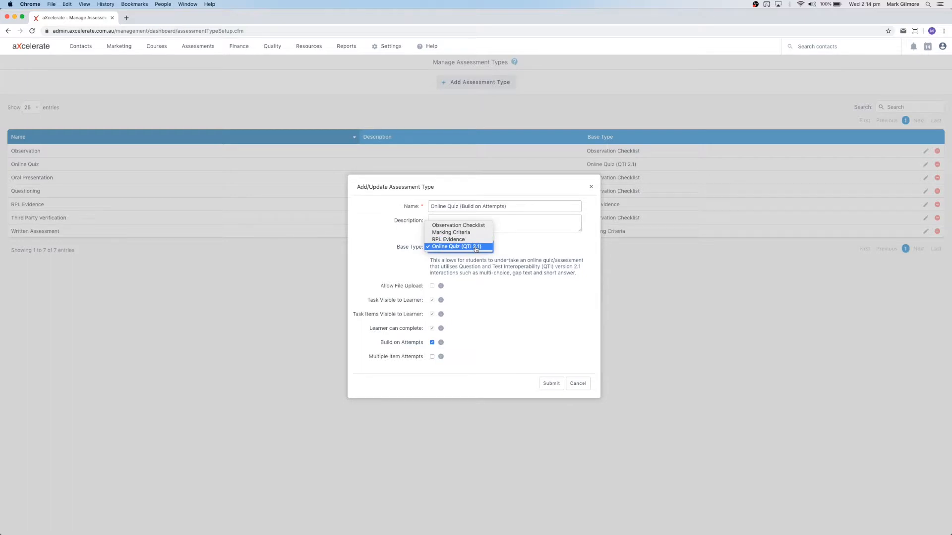
mouse_move(458, 225)
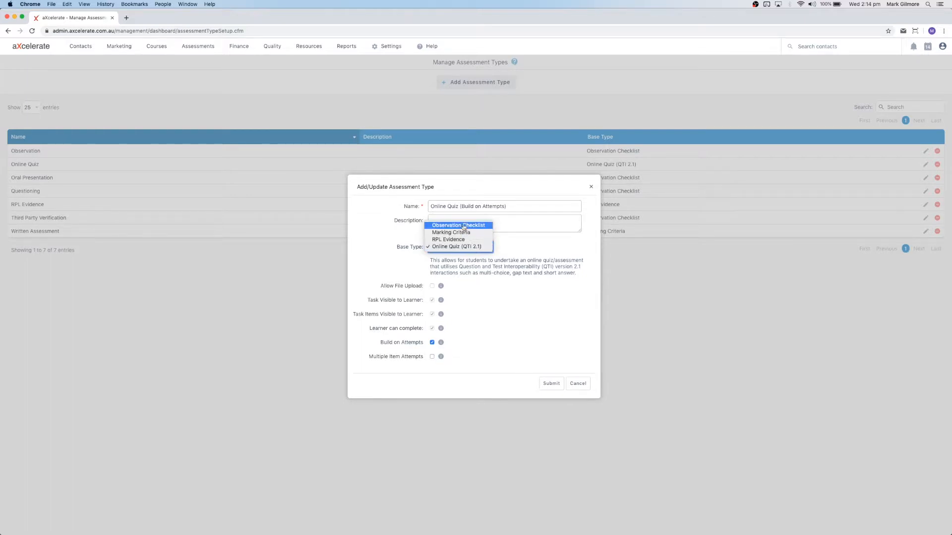
click(458, 226)
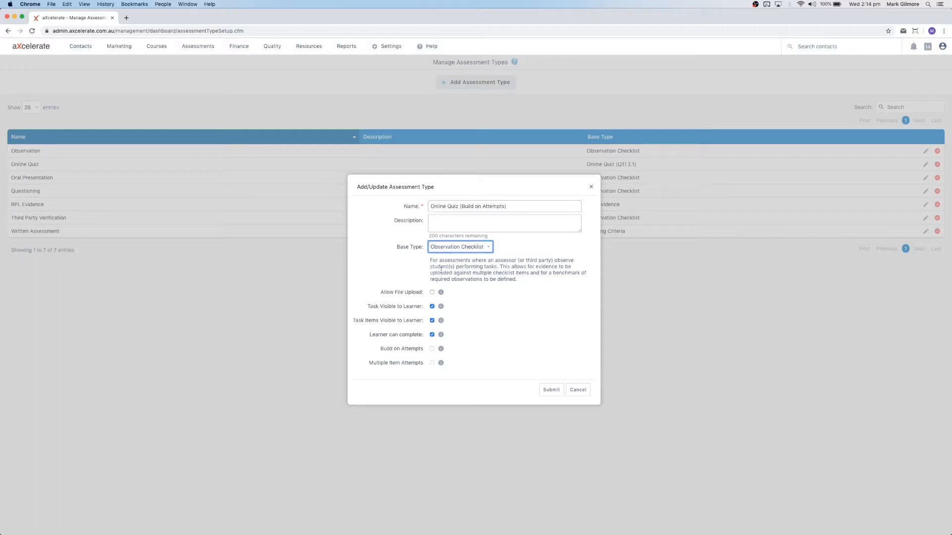
mouse_move(441, 292)
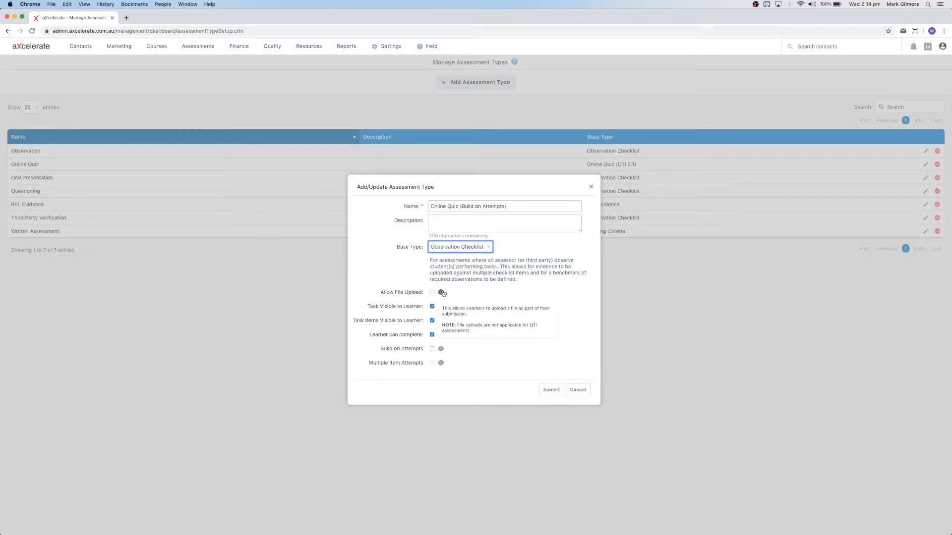
mouse_move(456, 292)
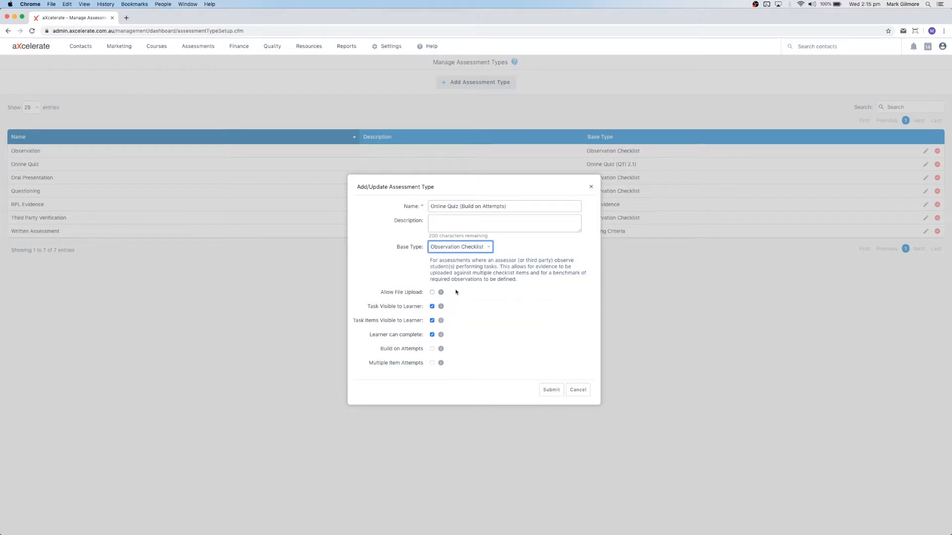
mouse_move(454, 297)
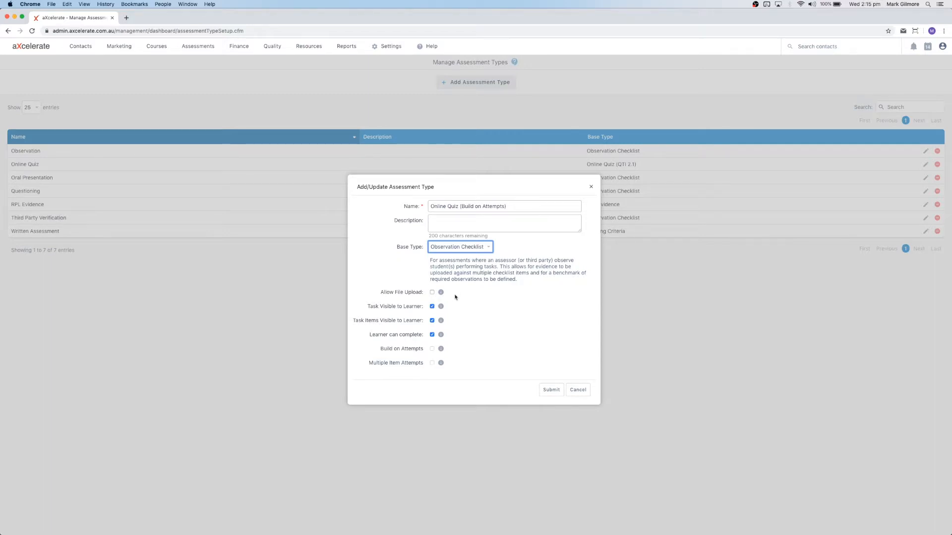
mouse_move(452, 302)
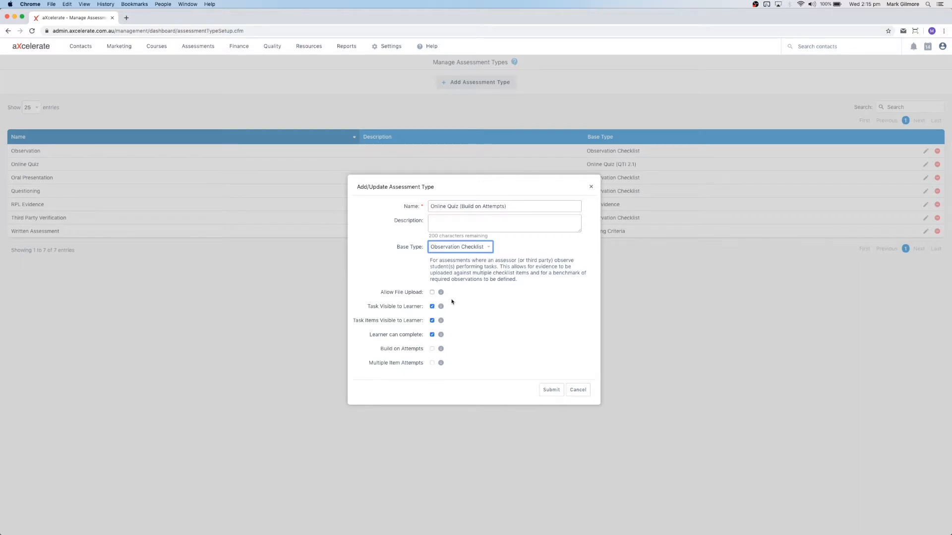
mouse_move(449, 306)
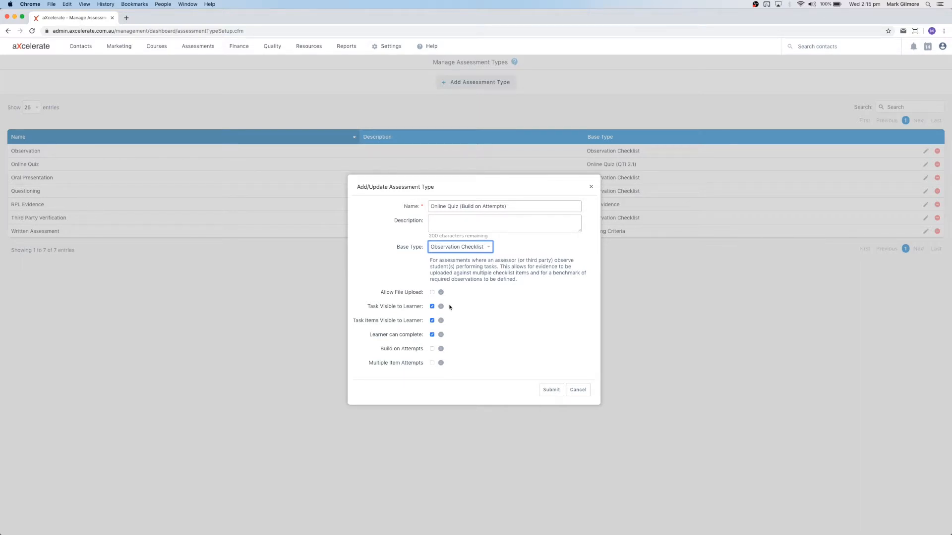
mouse_move(441, 321)
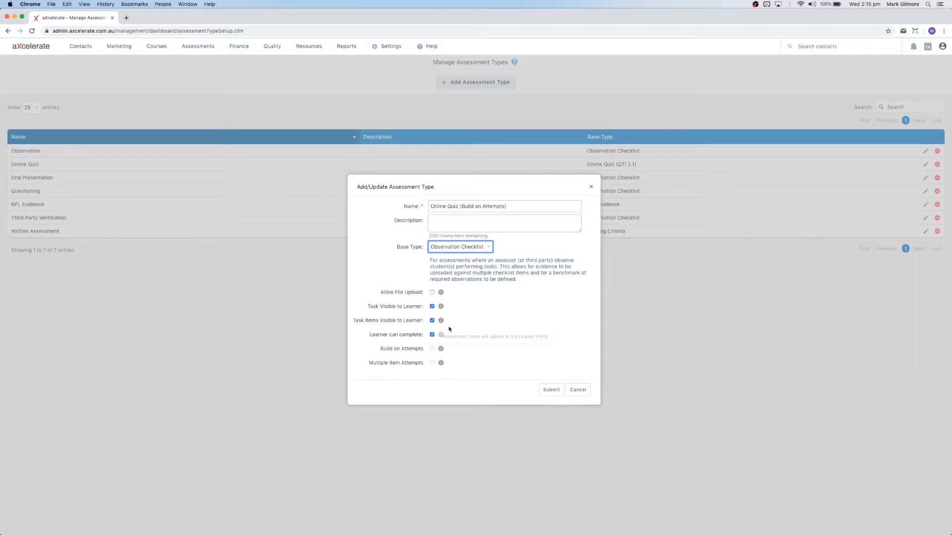
mouse_move(452, 339)
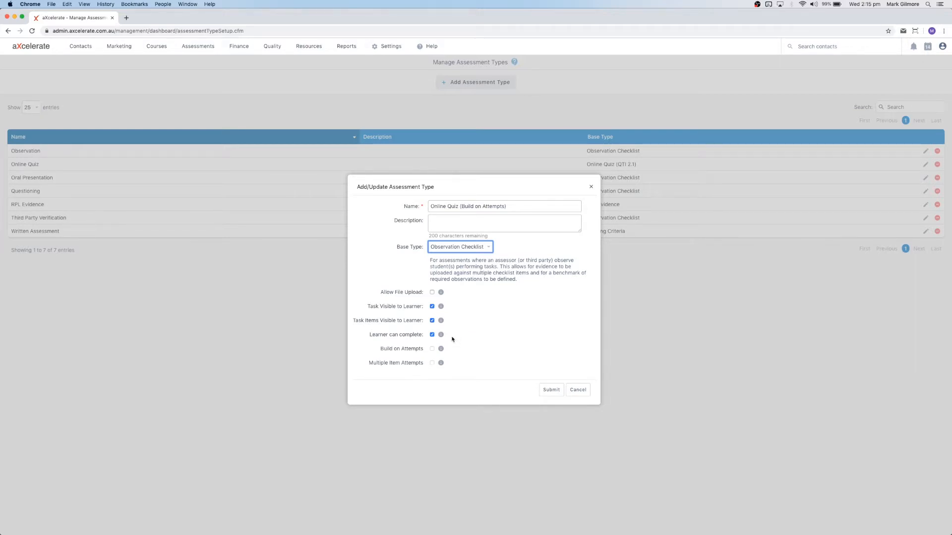
mouse_move(449, 350)
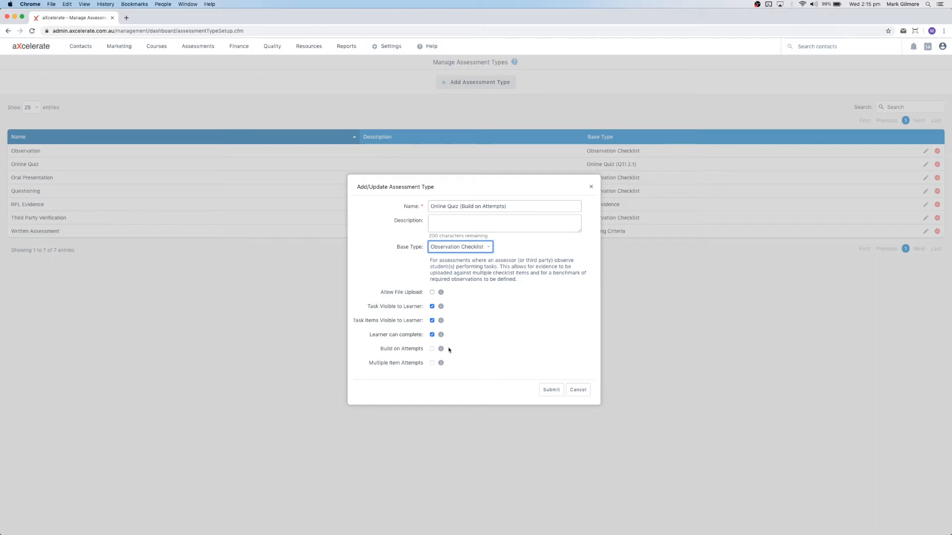
Switch the base type to Online Quiz (QTI 2.1), enable Build on Attempts, and submit.
click(459, 247)
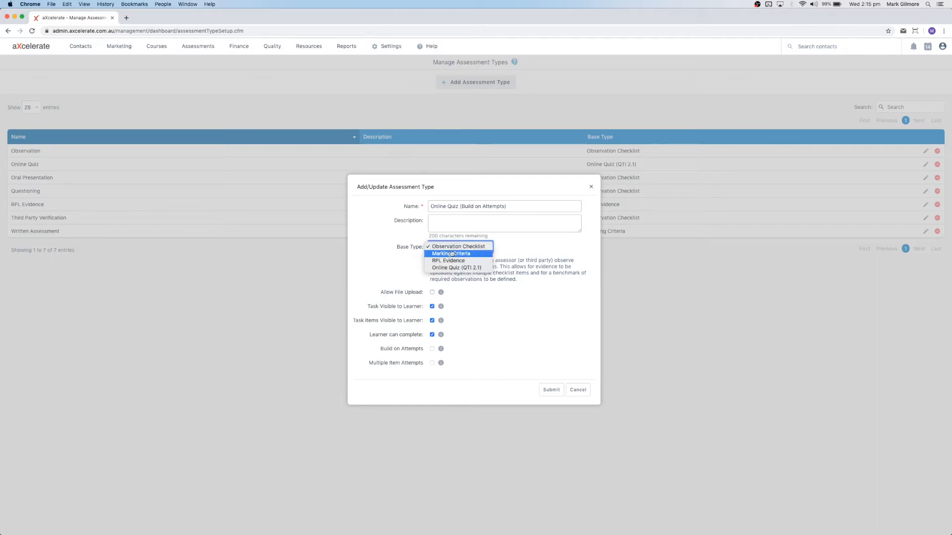
mouse_move(456, 267)
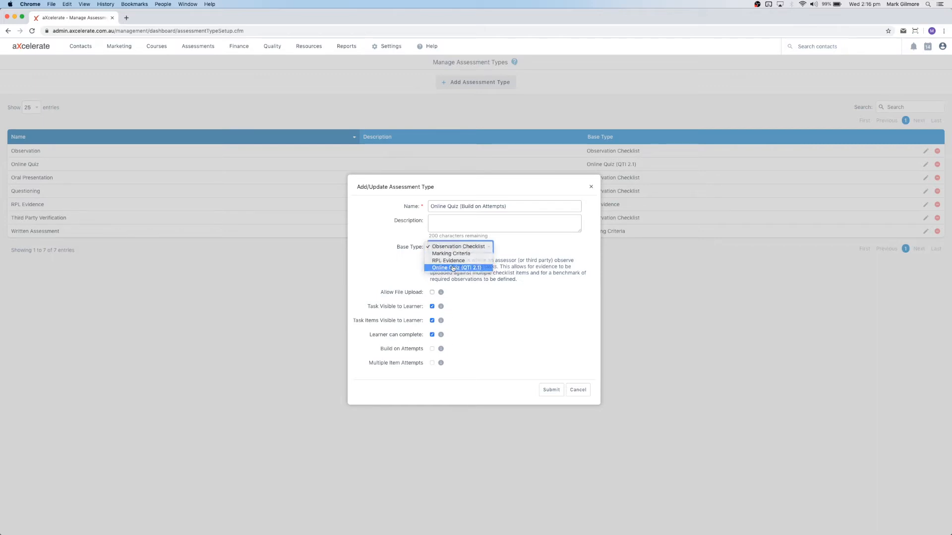
click(455, 268)
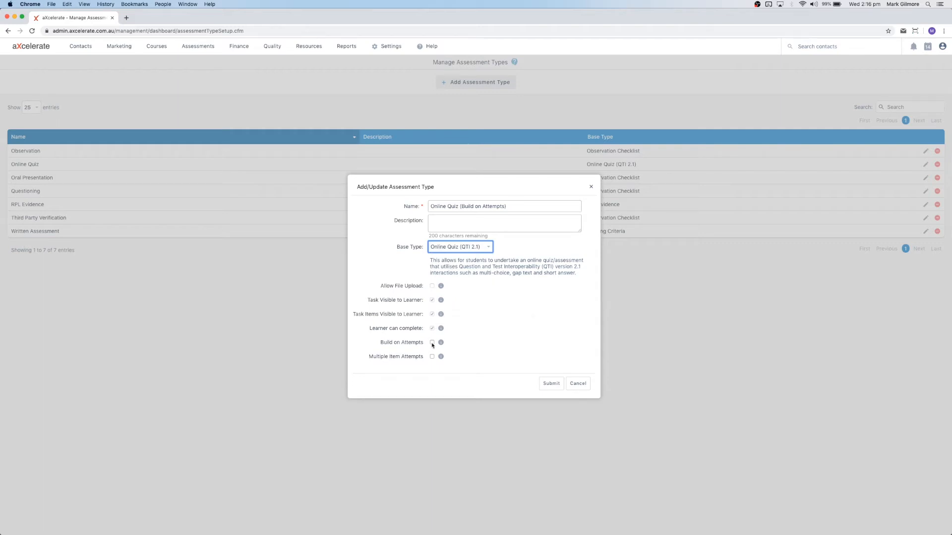
click(432, 342)
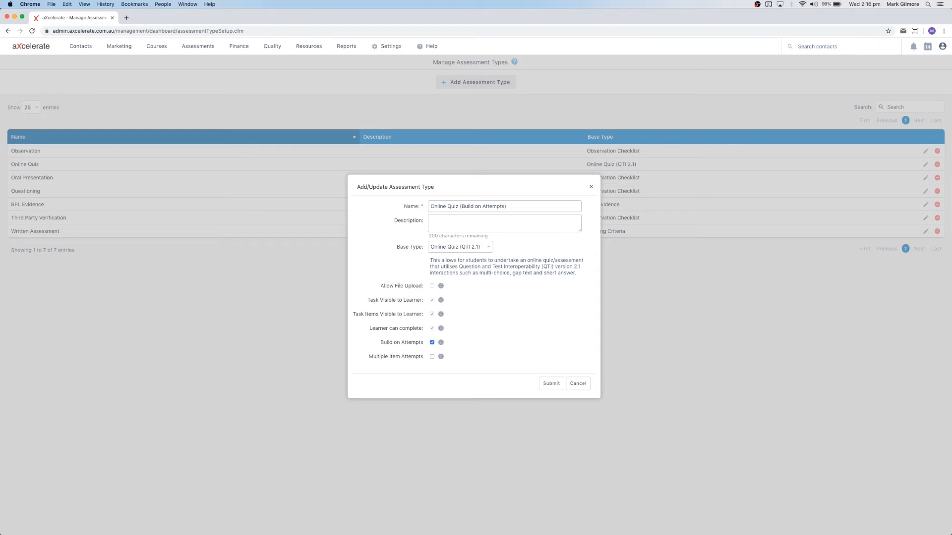
mouse_move(521, 471)
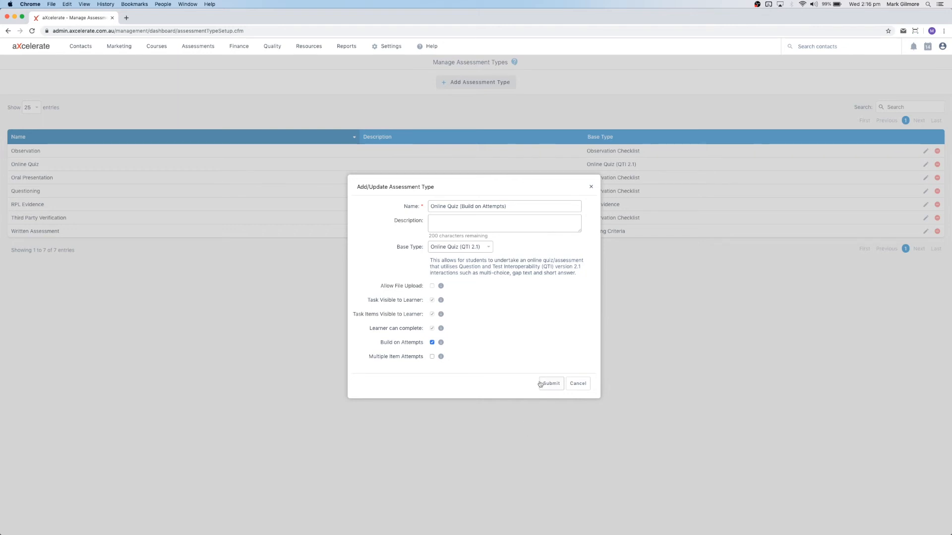
click(550, 383)
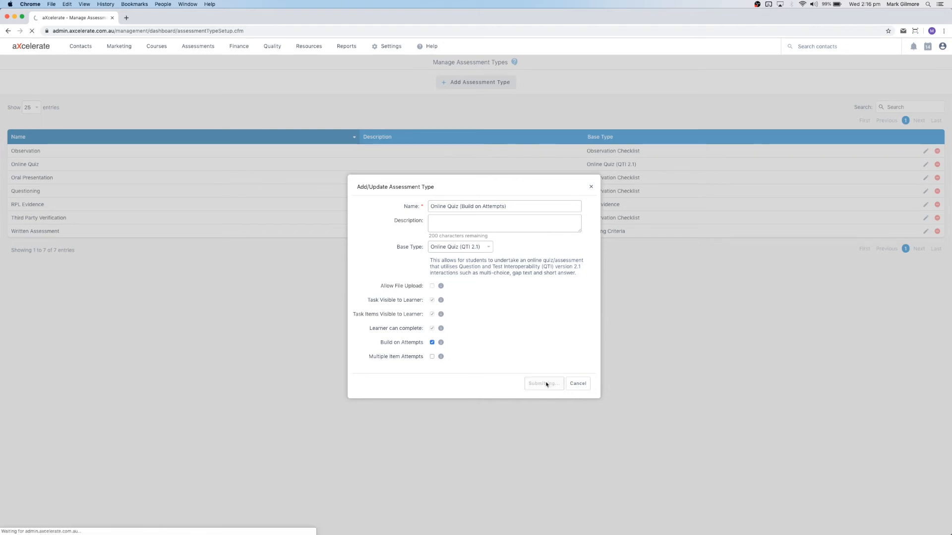
click(542, 383)
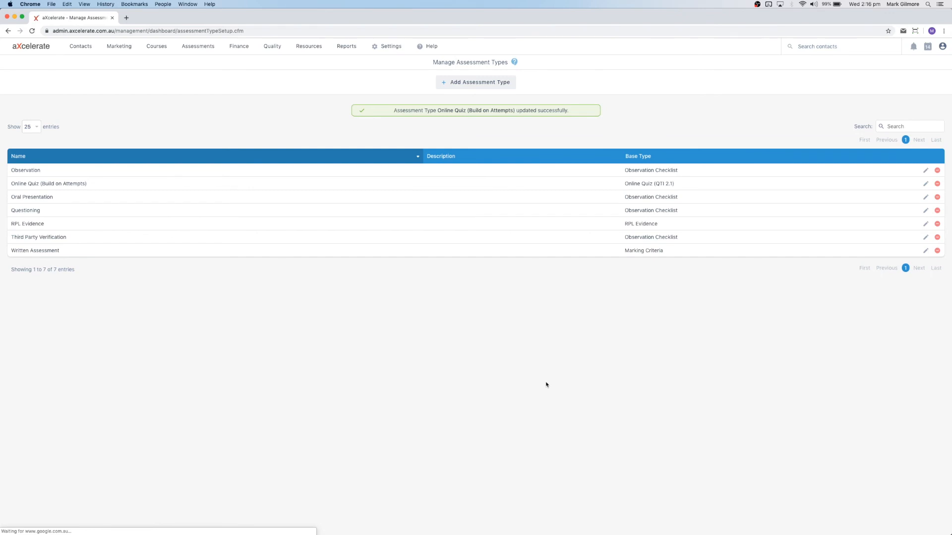